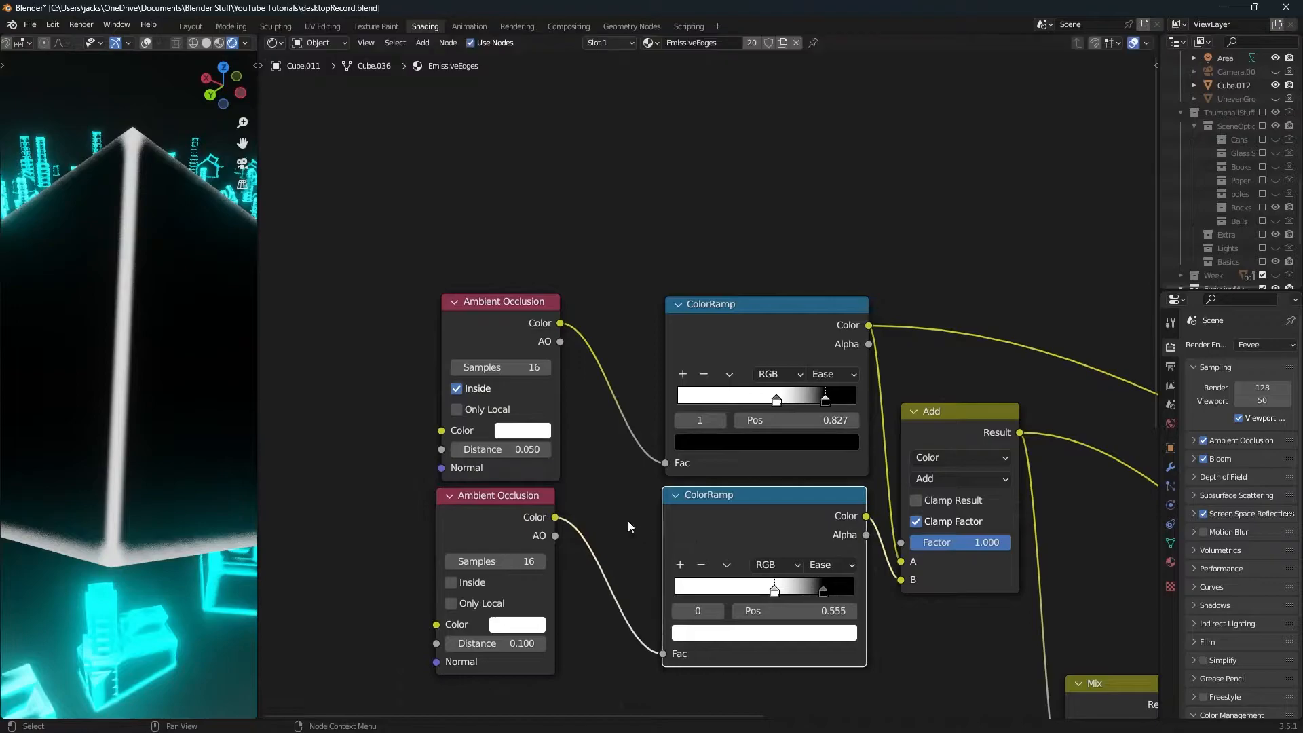
Uncheck Inside on the top Ambient Occlusion node so the cube's edges show as white outlines
{"action": "left_click_drag", "start_coordinate": [165, 333], "coordinate": [191, 484]}
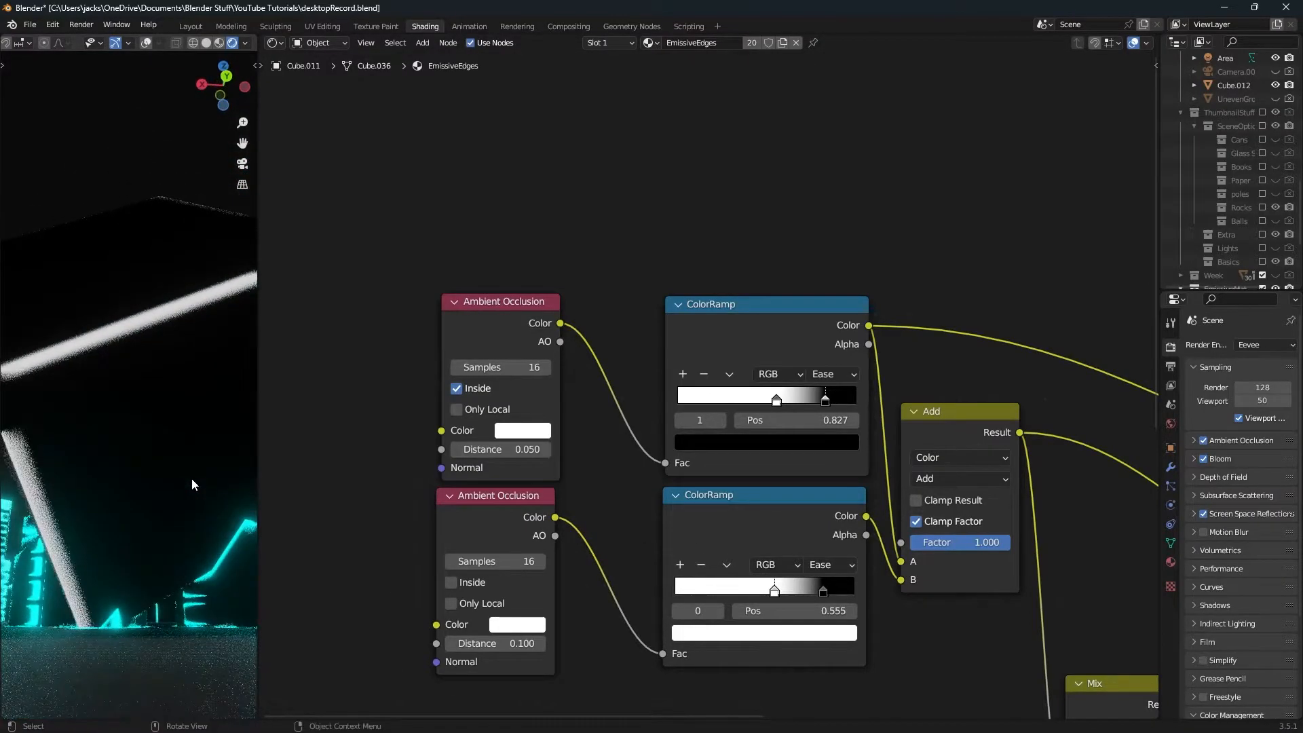
{"action": "left_click_drag", "start_coordinate": [192, 485], "coordinate": [113, 626]}
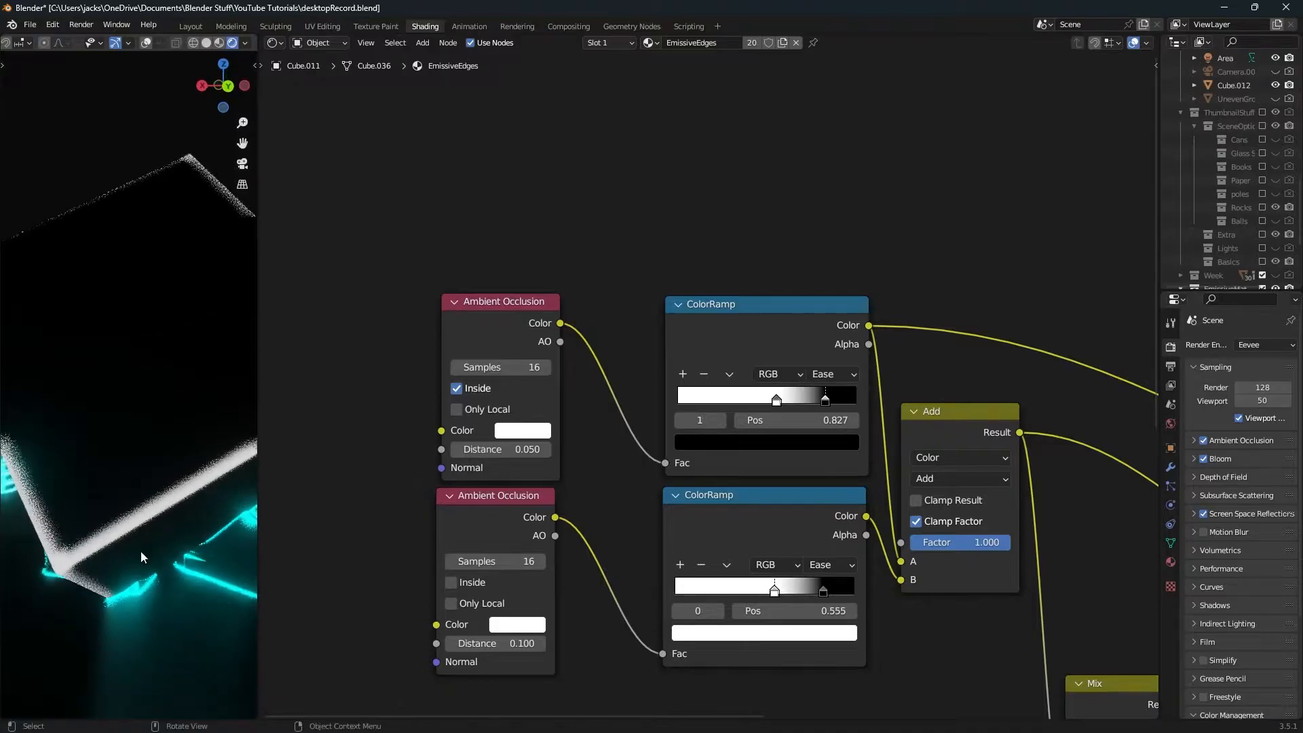
{"action": "left_click", "coordinate": [456, 388]}
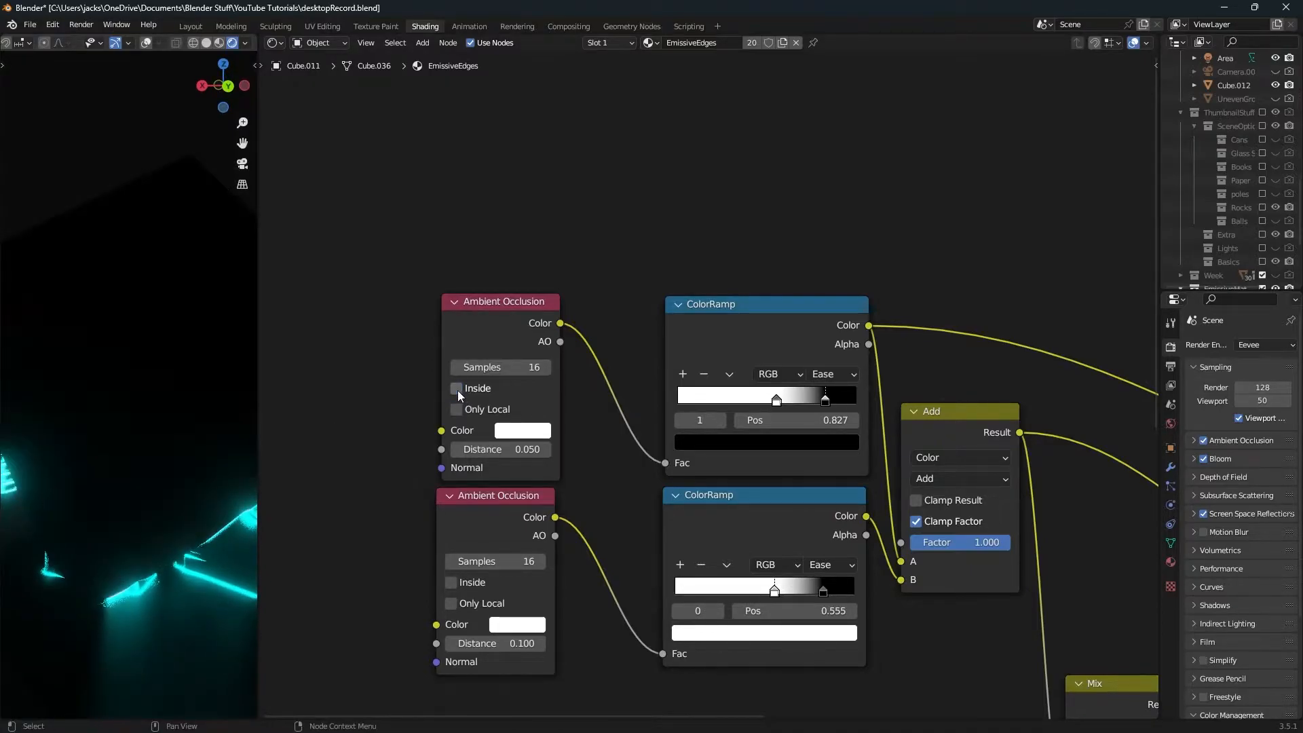
{"action": "left_click", "coordinate": [457, 389]}
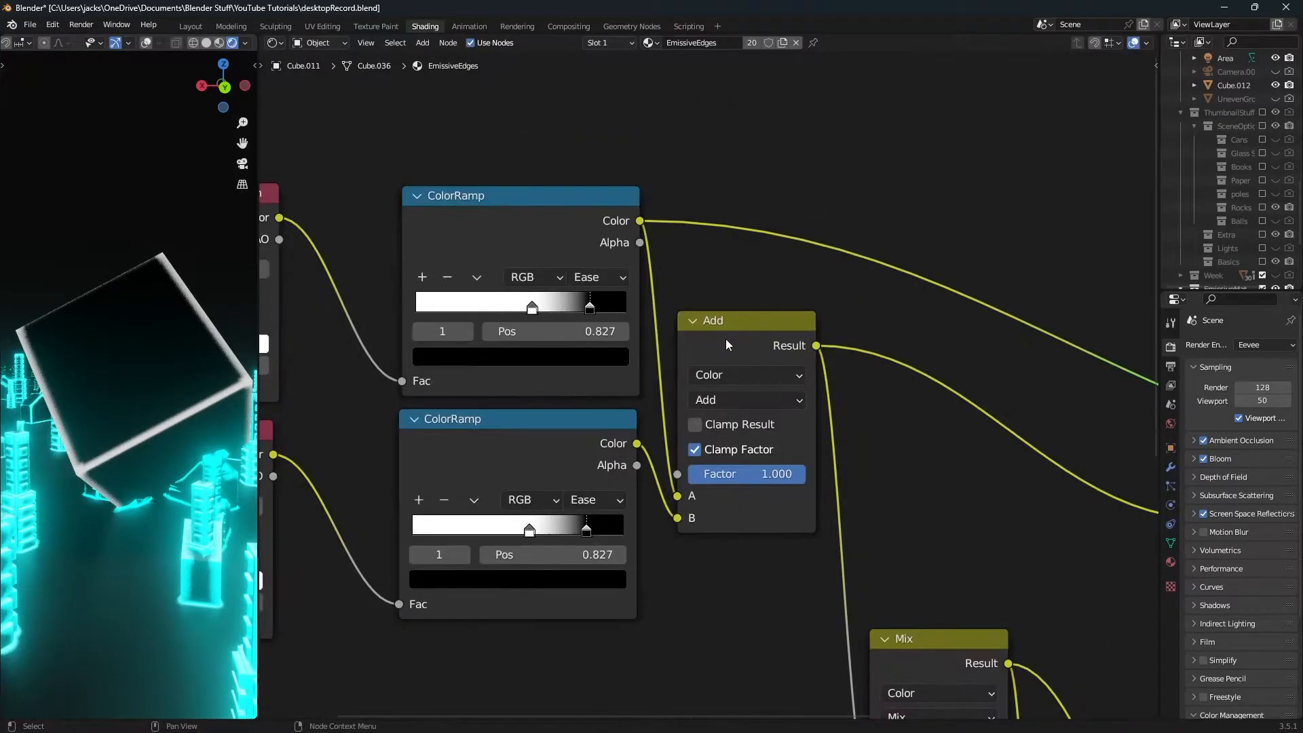
Add a Mix Color node and wire its result into the Principled BSDF Emission input
{"action": "left_click_drag", "start_coordinate": [746, 321], "coordinate": [752, 307]}
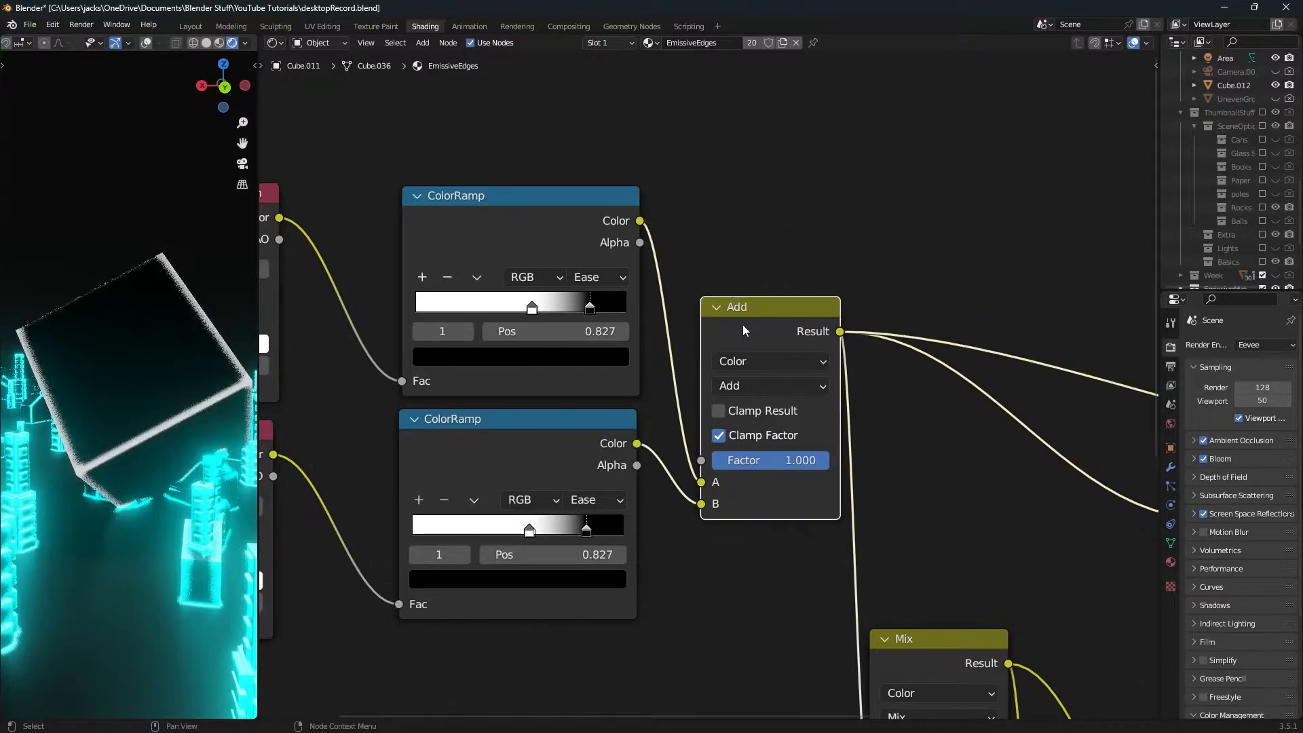
{"action": "type", "text": "MIX C"}
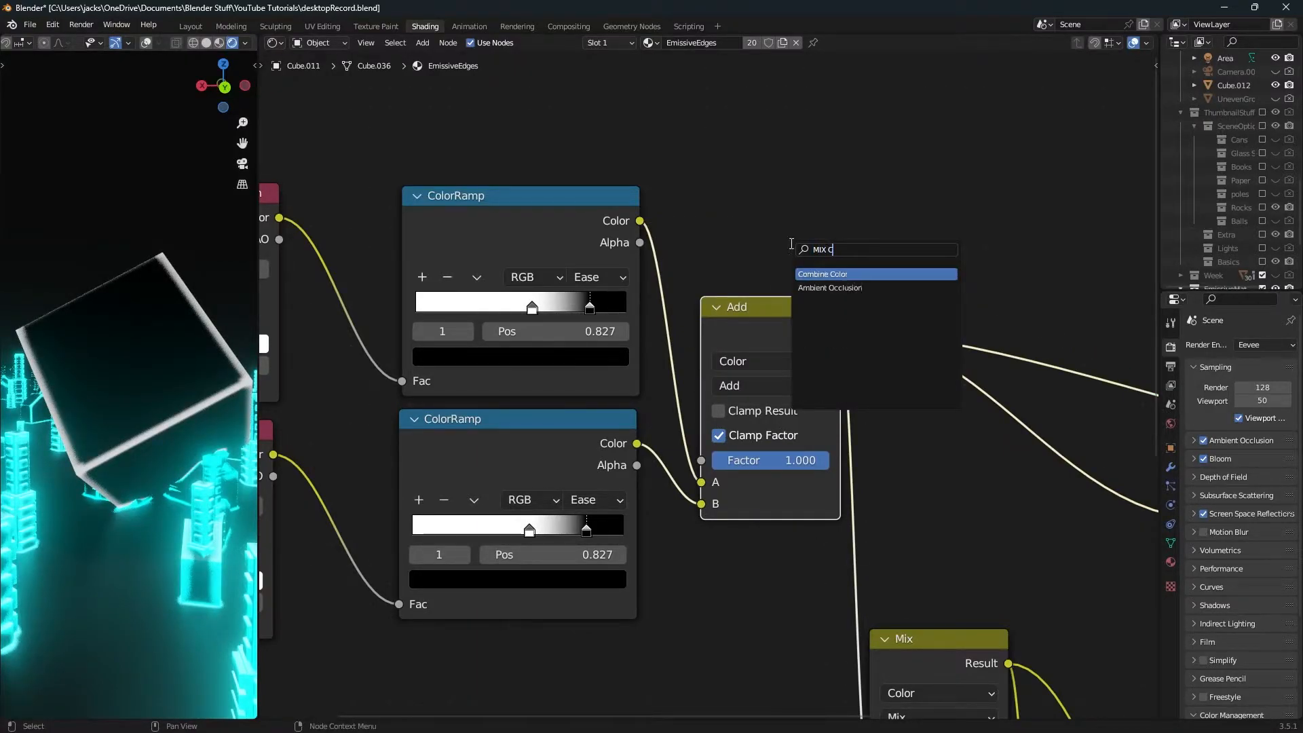
{"action": "left_click", "coordinate": [823, 273]}
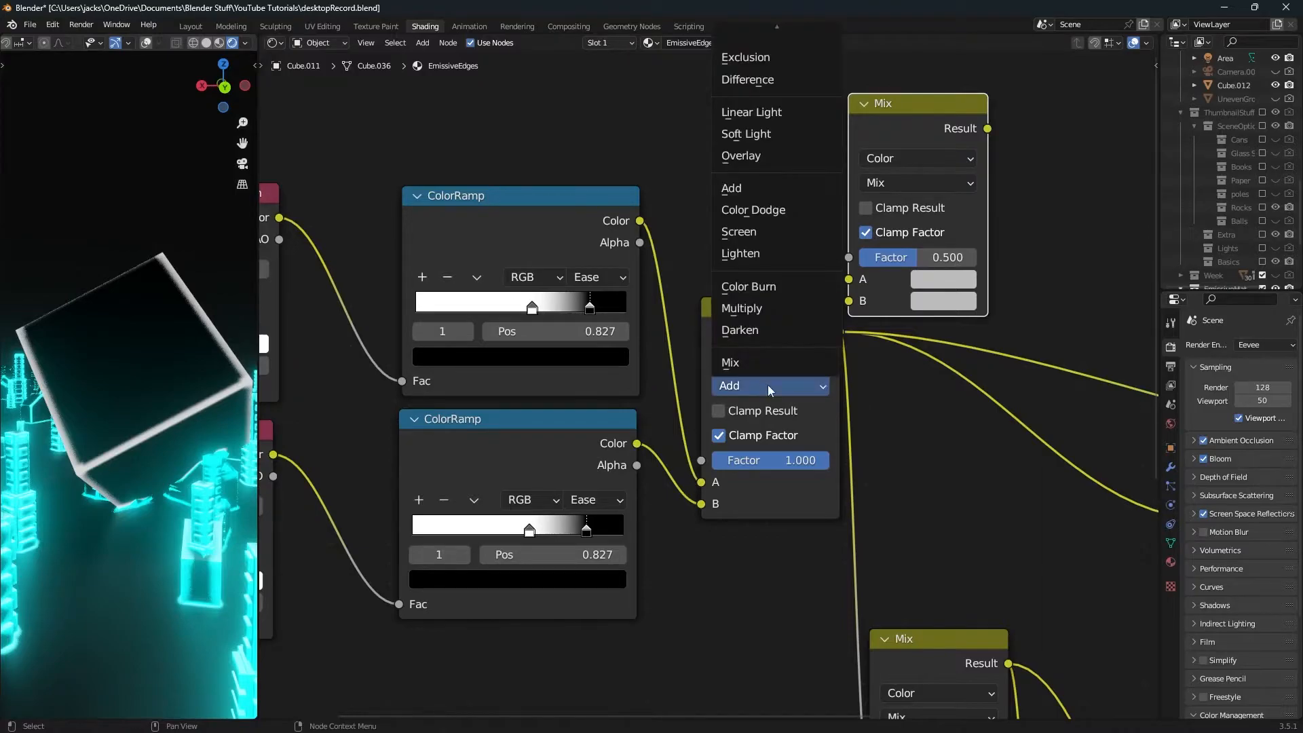
{"action": "left_click", "coordinate": [729, 384]}
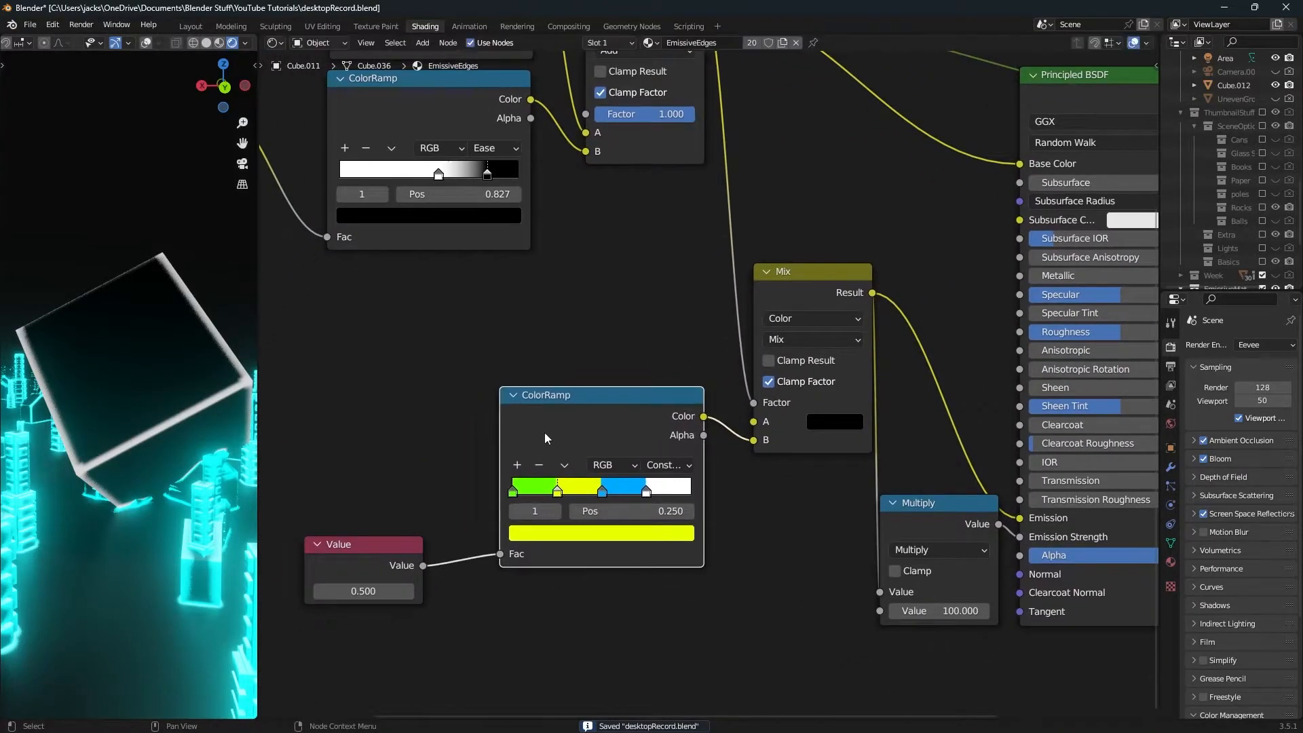
Add an Object Info node and link its Random output to the lower ColorRamp's Fac socket
{"action": "left_click_drag", "start_coordinate": [338, 545], "coordinate": [372, 533]}
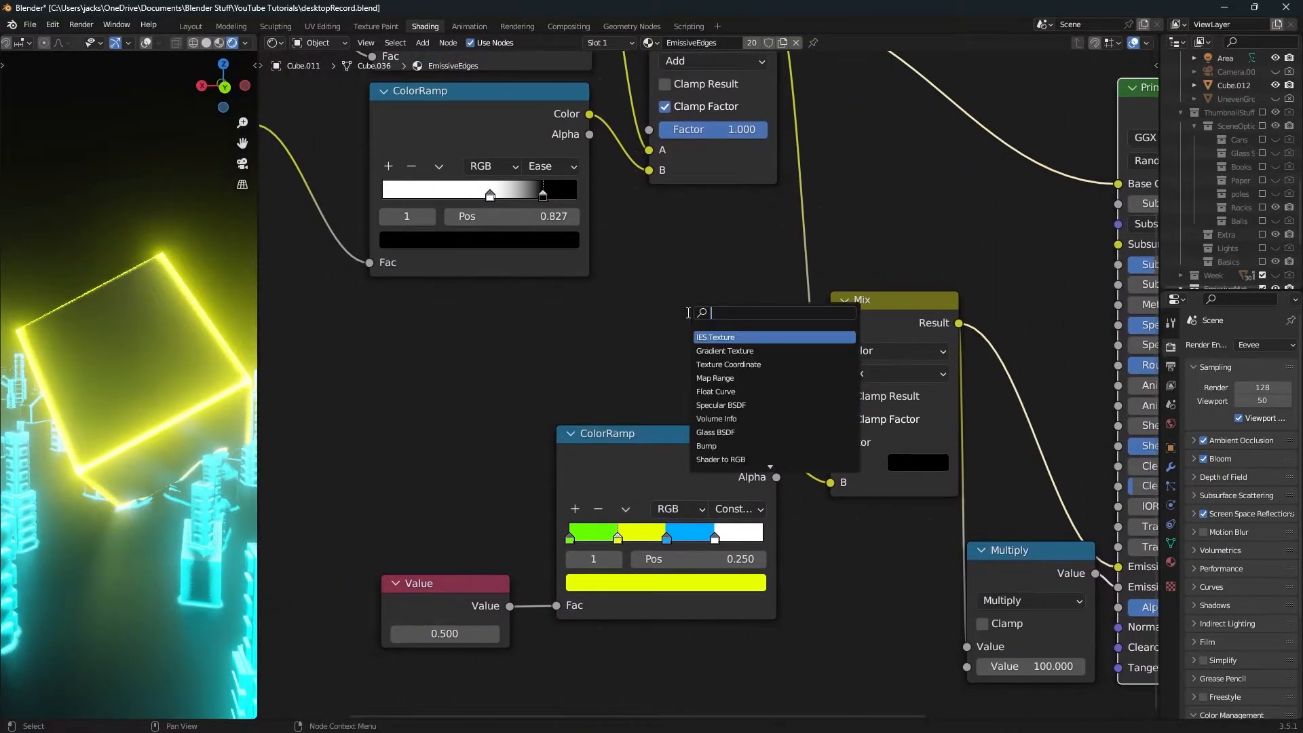
{"action": "type", "text": "obj"}
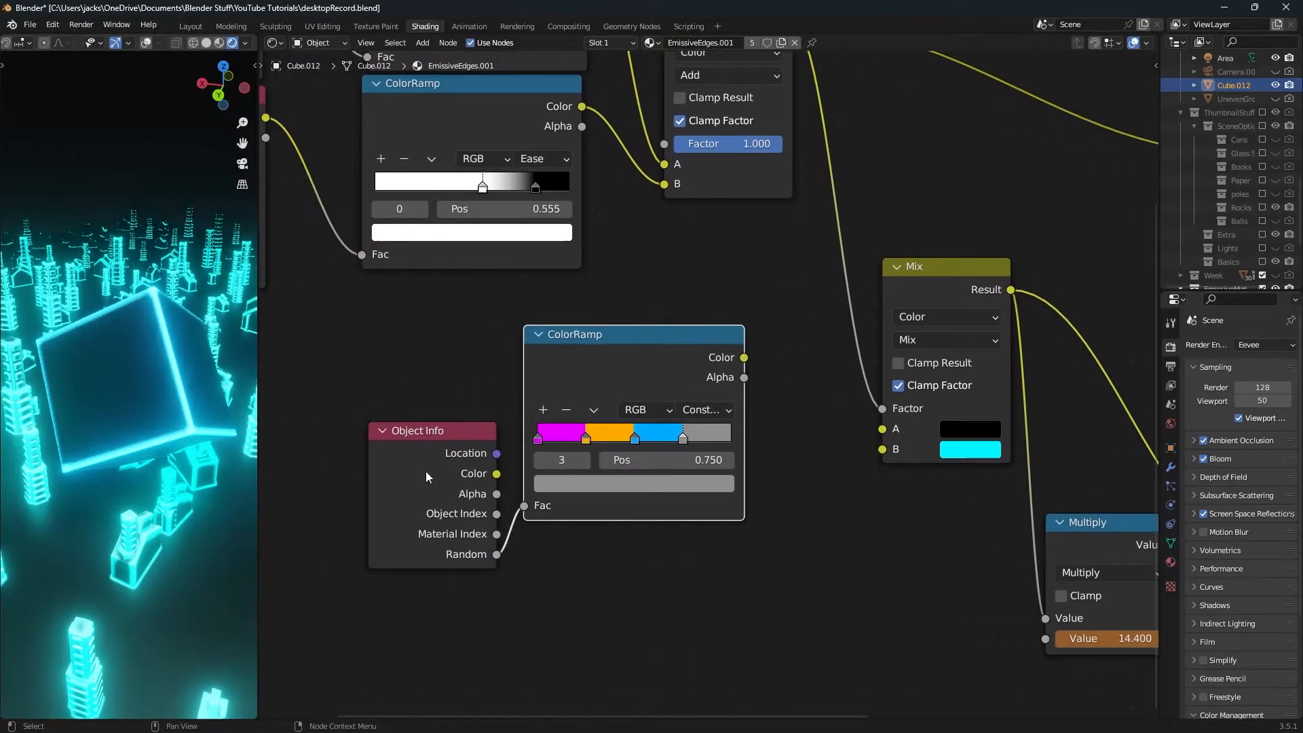
{"action": "left_click_drag", "start_coordinate": [430, 430], "coordinate": [397, 427]}
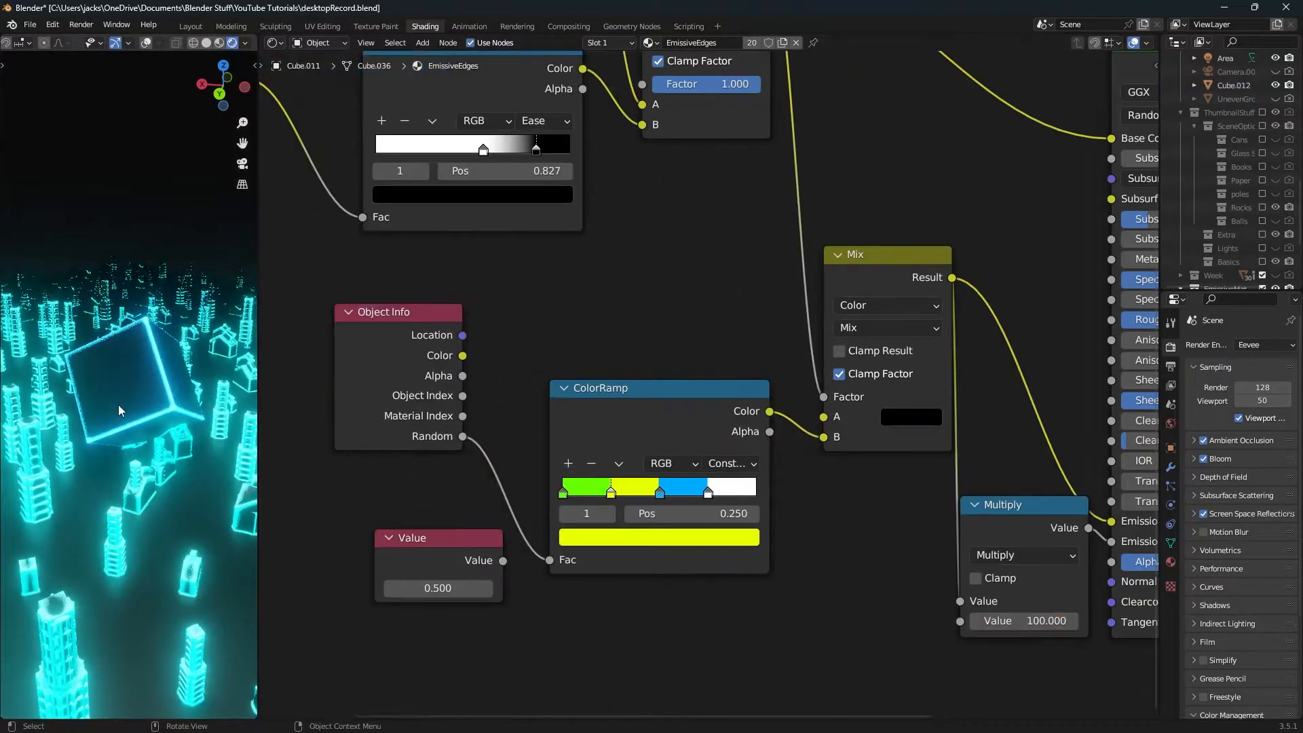
Disconnect the lower ColorRamp from the Mix node's B input so it uses plain red
{"action": "scroll", "scroll_direction": "down", "scroll_amount": 3}
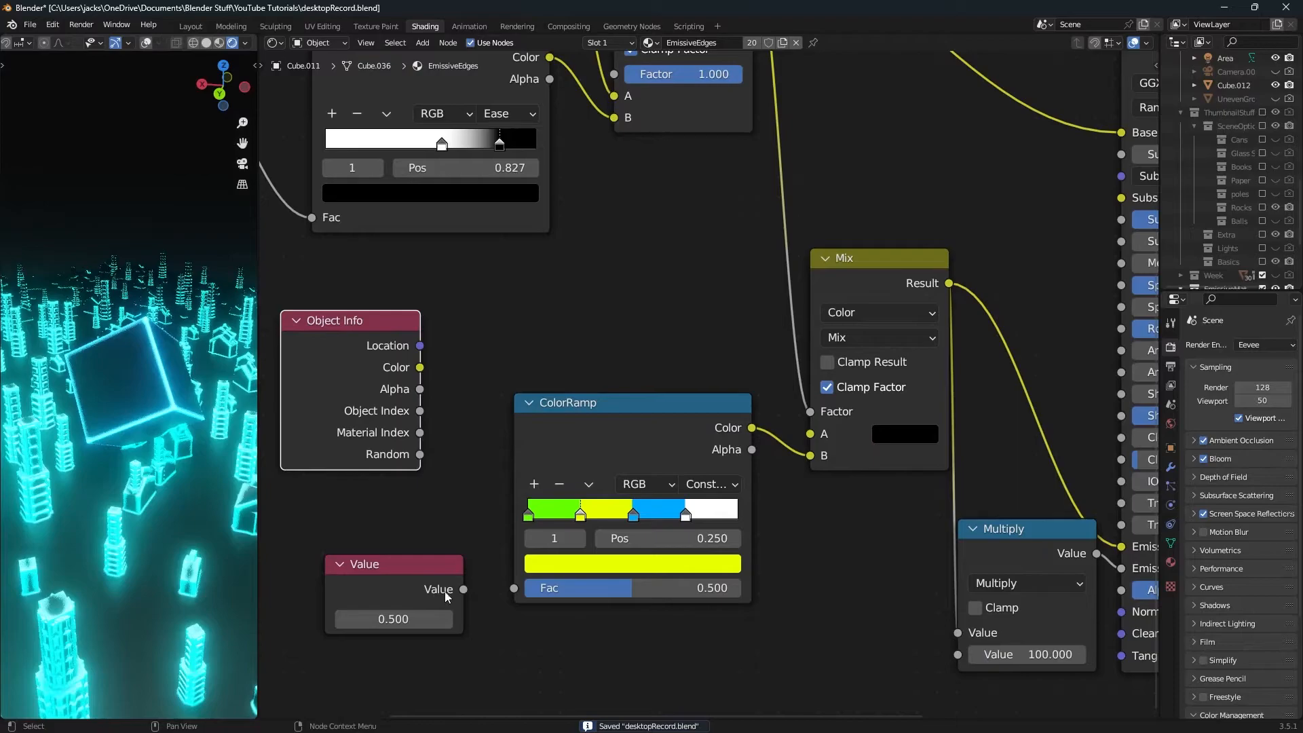
{"action": "left_click_drag", "start_coordinate": [463, 588], "coordinate": [513, 588]}
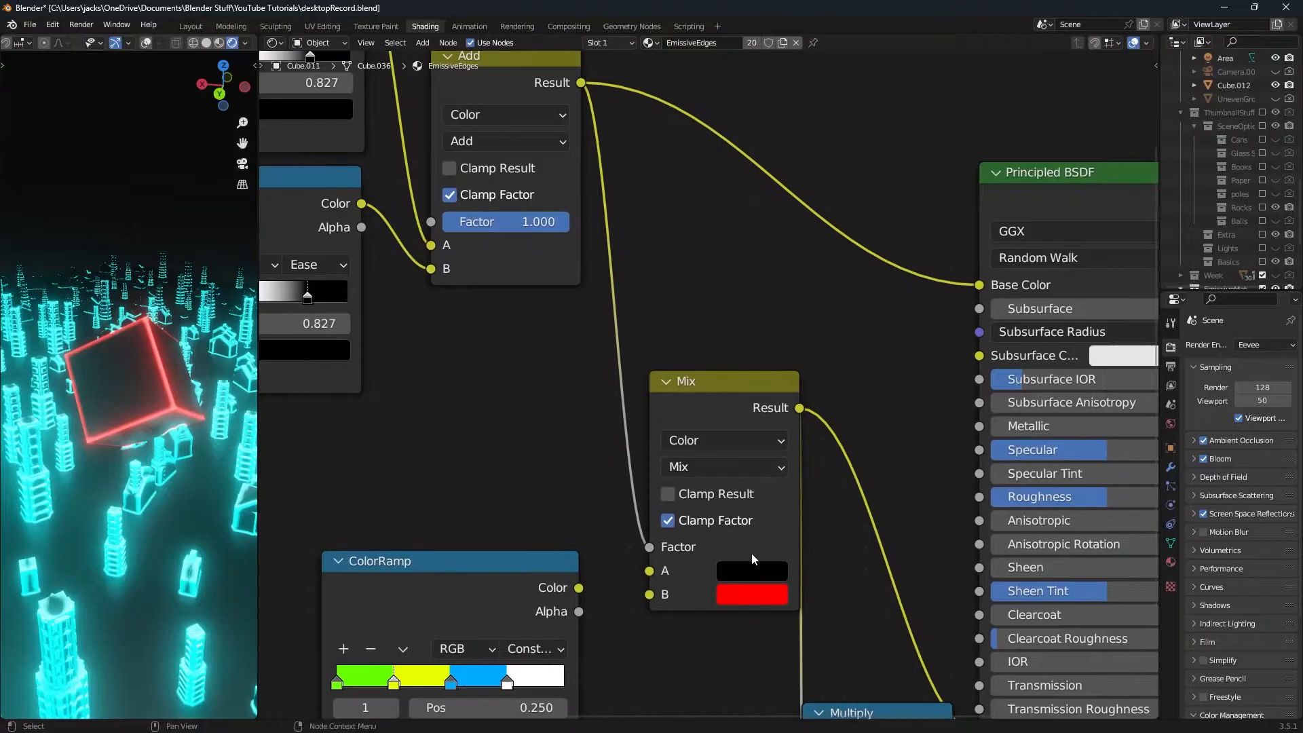
{"action": "left_click", "coordinate": [751, 594]}
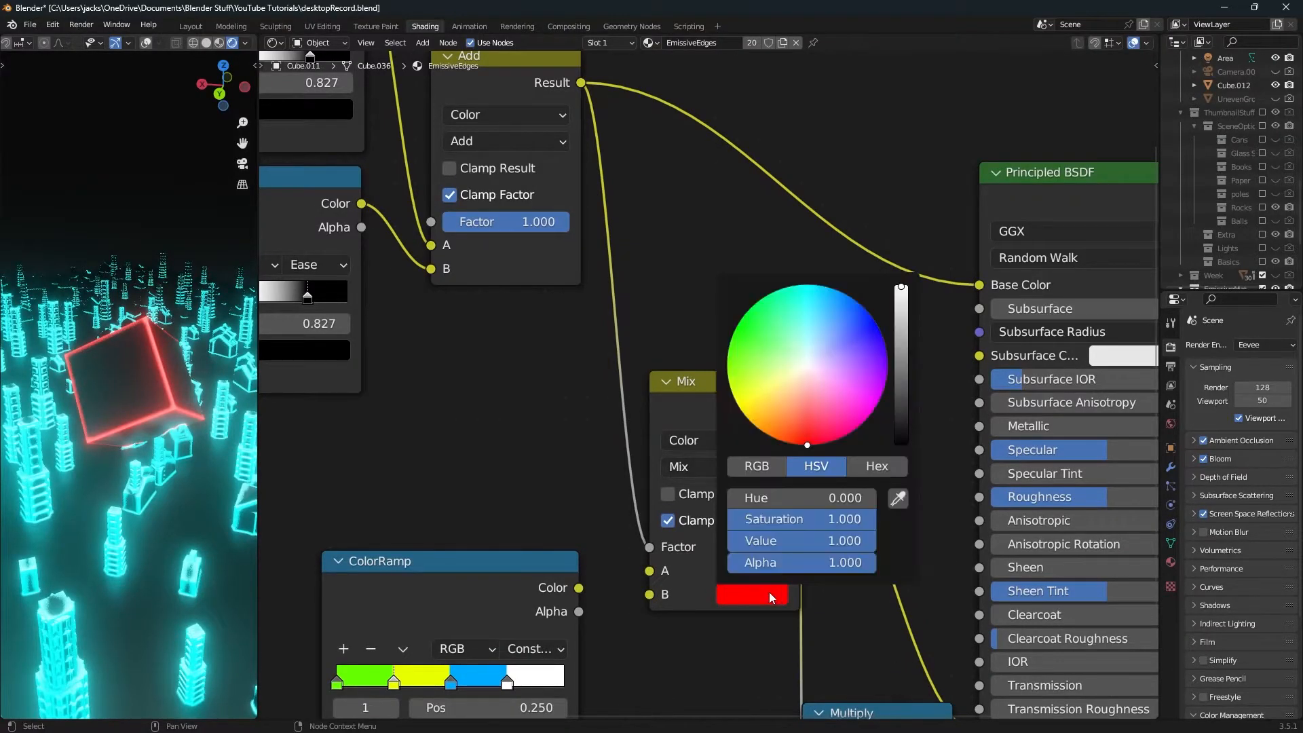
{"action": "left_click_drag", "start_coordinate": [807, 445], "coordinate": [877, 407]}
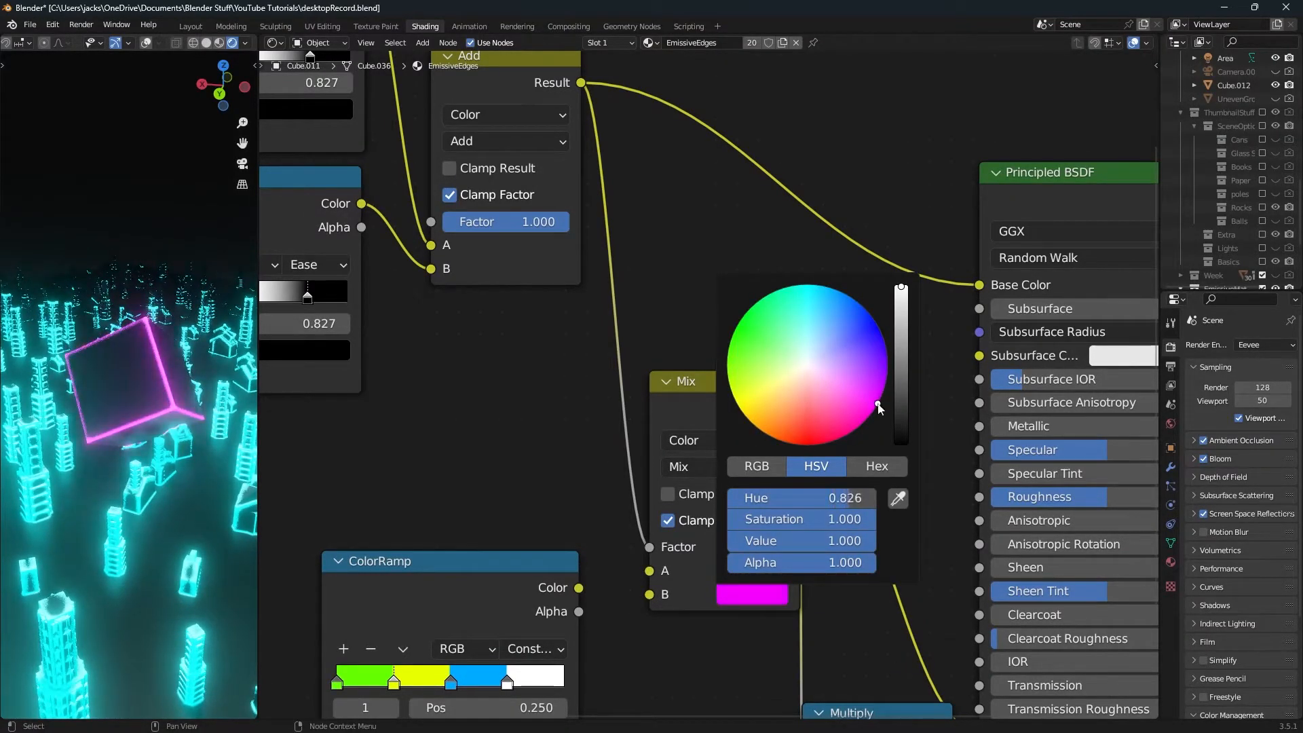
{"action": "left_click_drag", "start_coordinate": [878, 408], "coordinate": [807, 445]}
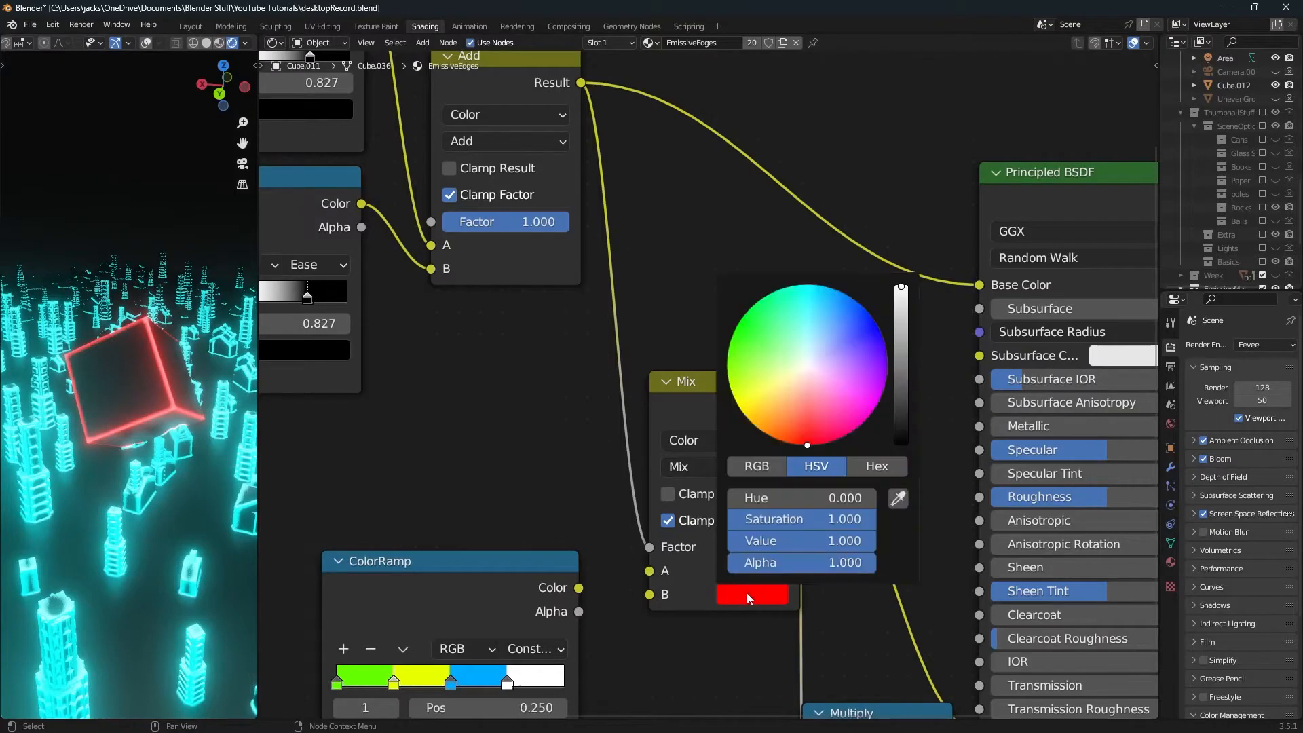
{"action": "left_click", "coordinate": [748, 598]}
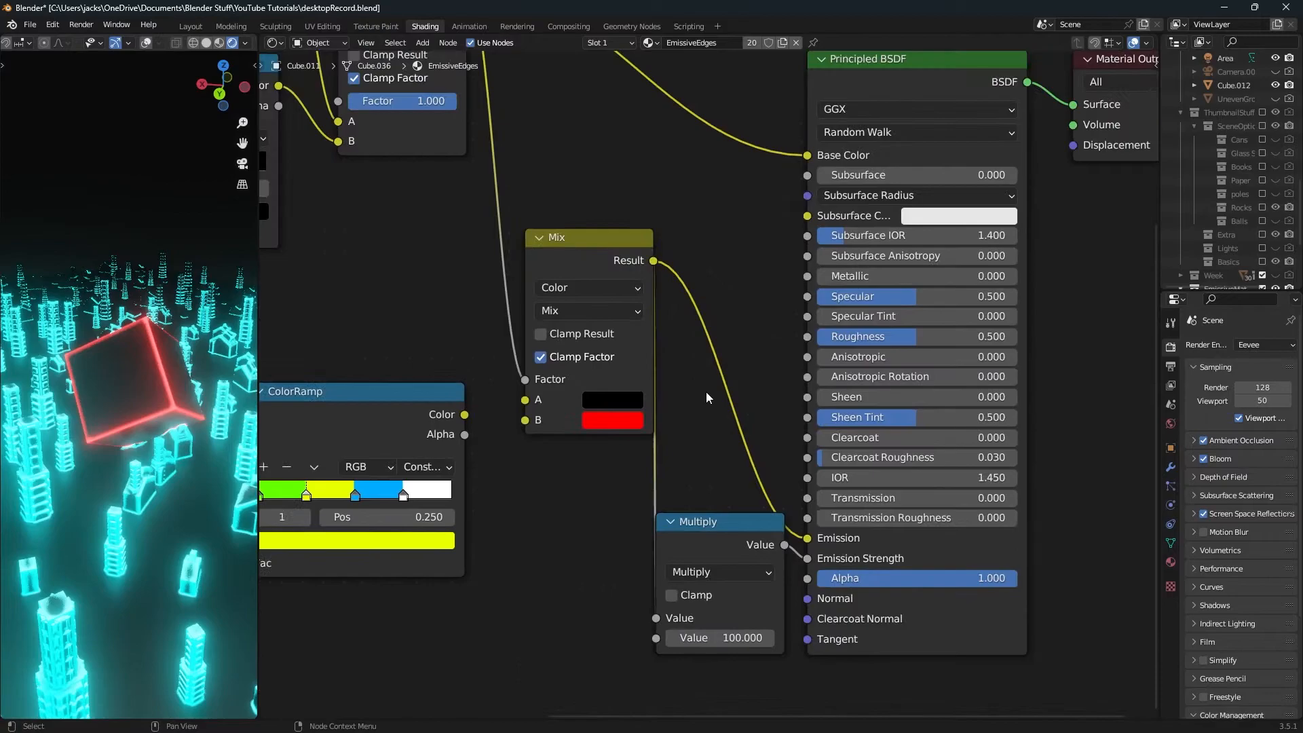
Drag the Multiply node's Value field down to 0, removing the red edge glow
{"action": "left_click_drag", "start_coordinate": [588, 236], "coordinate": [560, 258]}
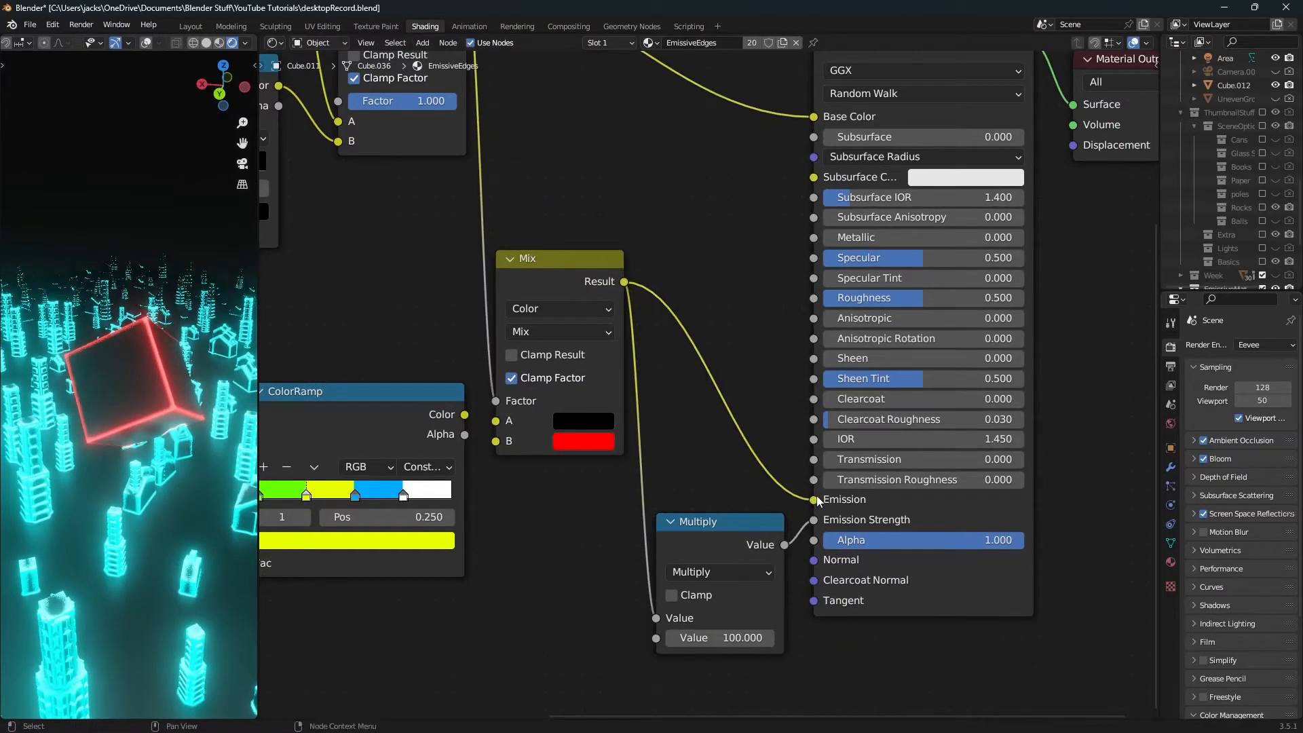
{"action": "left_click_drag", "start_coordinate": [716, 521], "coordinate": [697, 479]}
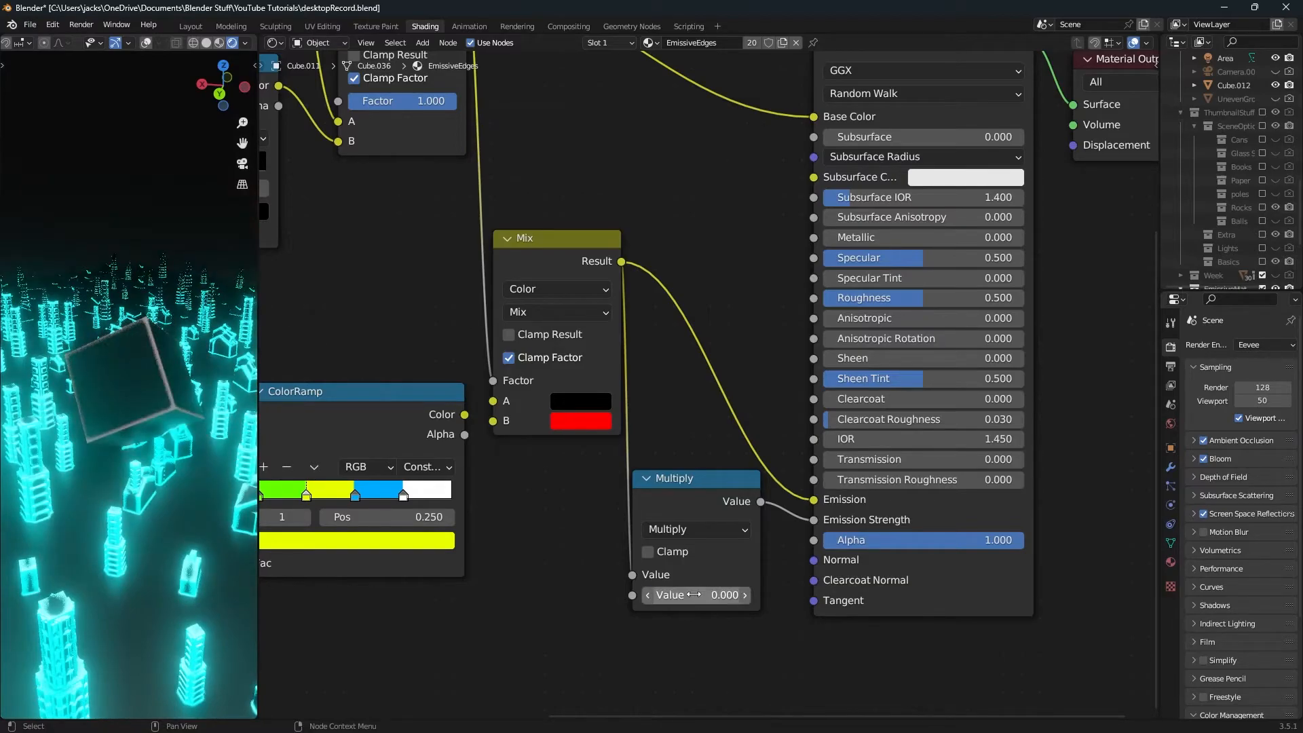
Set the Multiply node's Value to 5000 so the edges blaze bright red
{"action": "type", "text": "5000"}
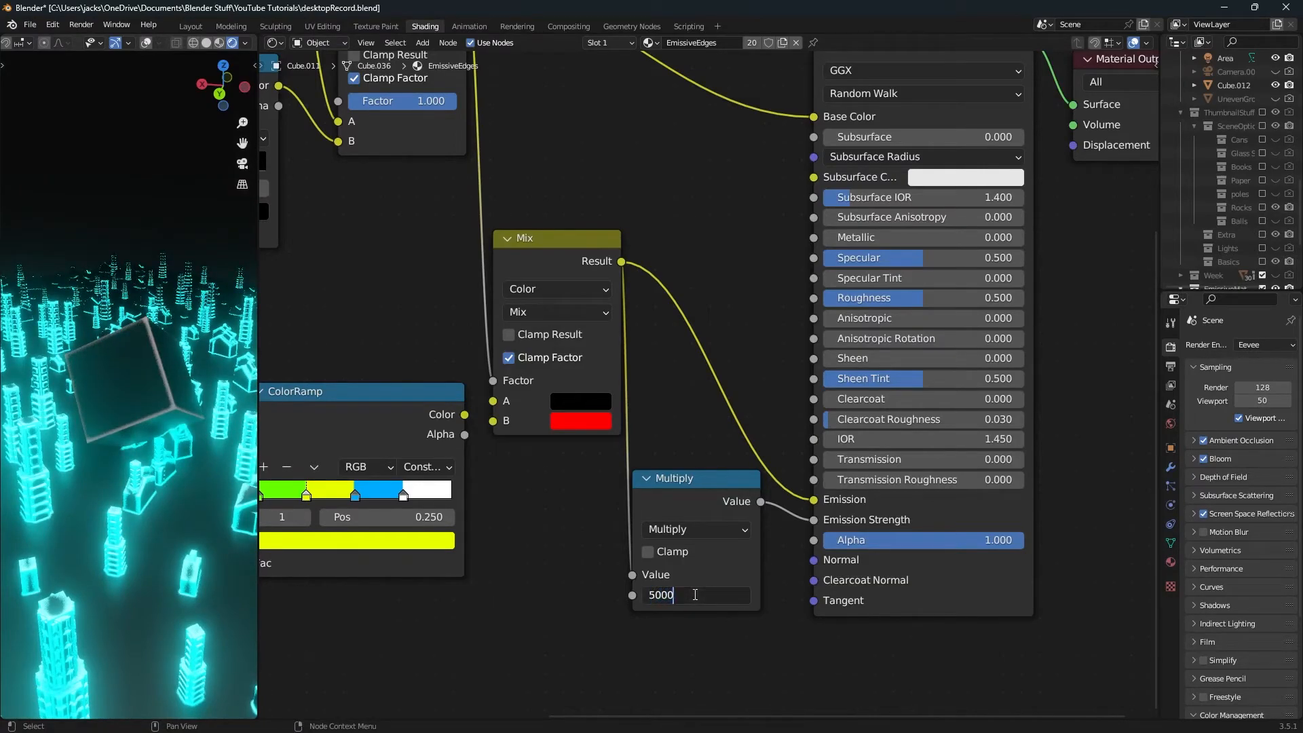
{"action": "key", "text": "Return"}
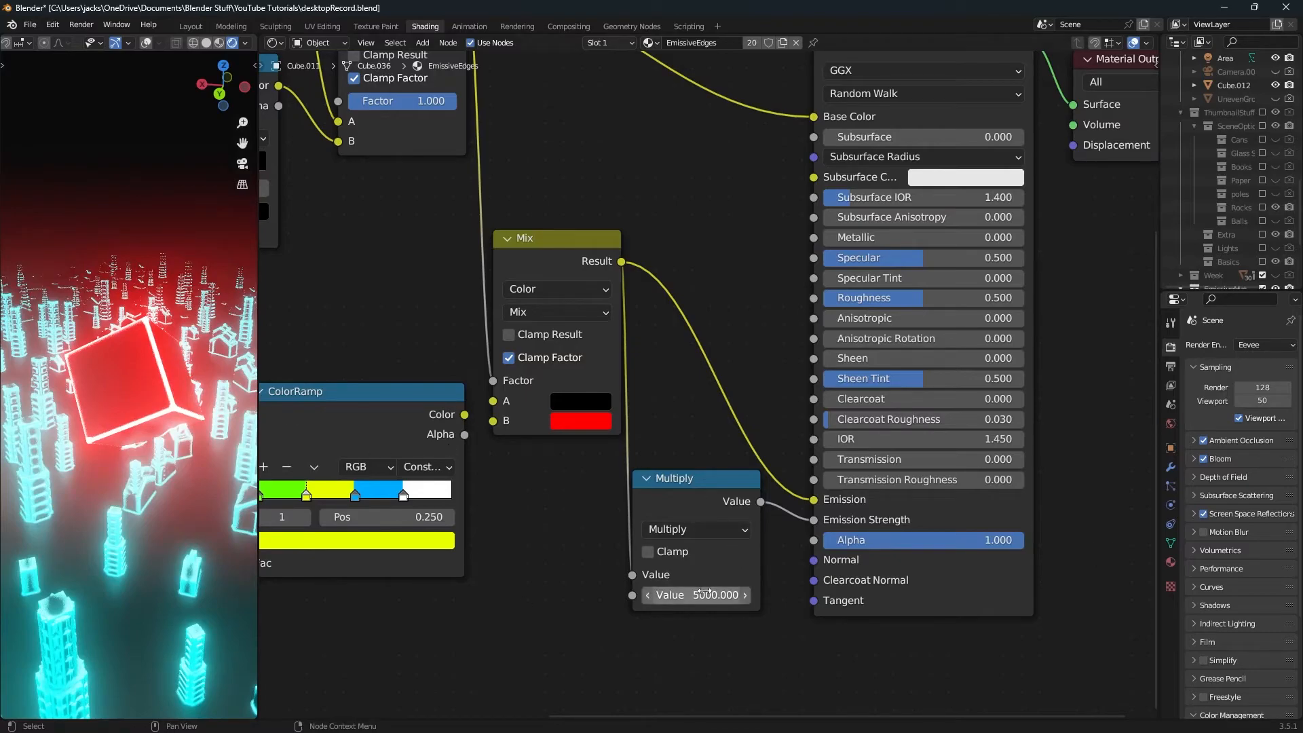